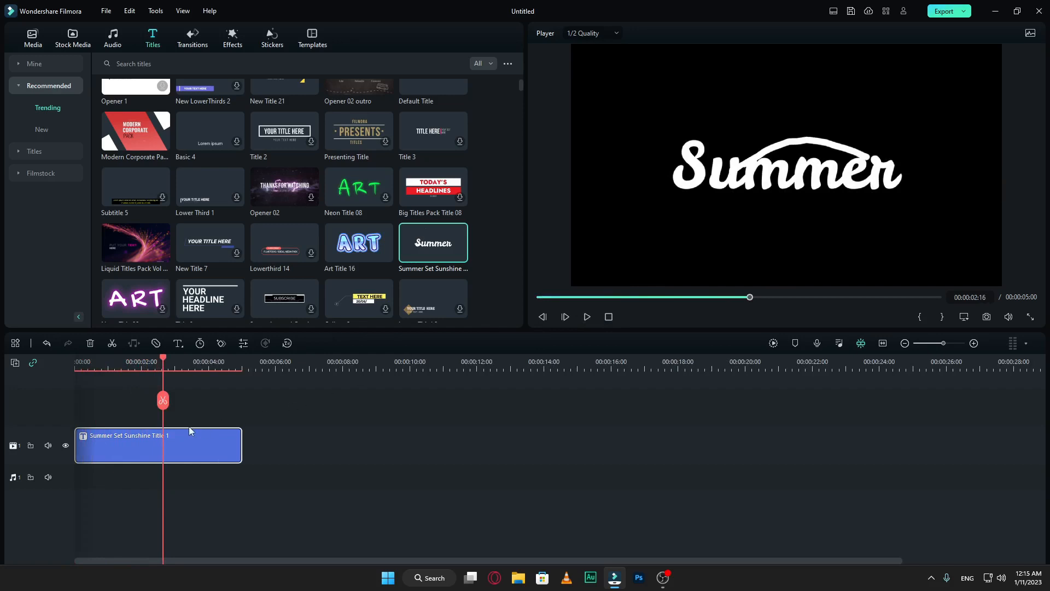
Step: Bring up the Export window for the Summer title project
{"action": "left_click", "coordinate": [944, 11]}
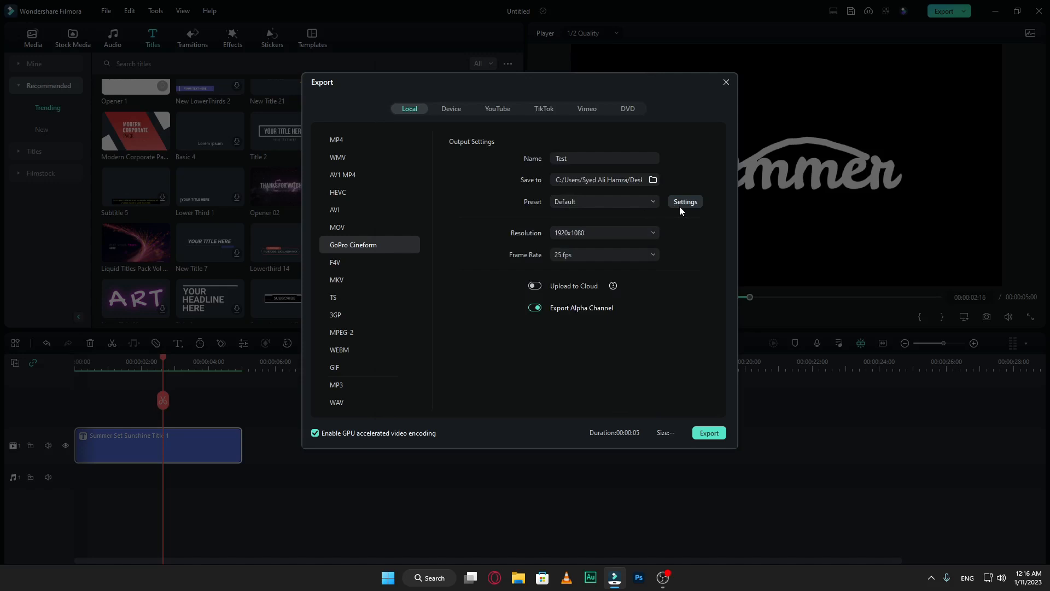
Step: Choose Local export as a GoPro Cineform file named Test with the alpha channel included
{"action": "left_click", "coordinate": [725, 82]}
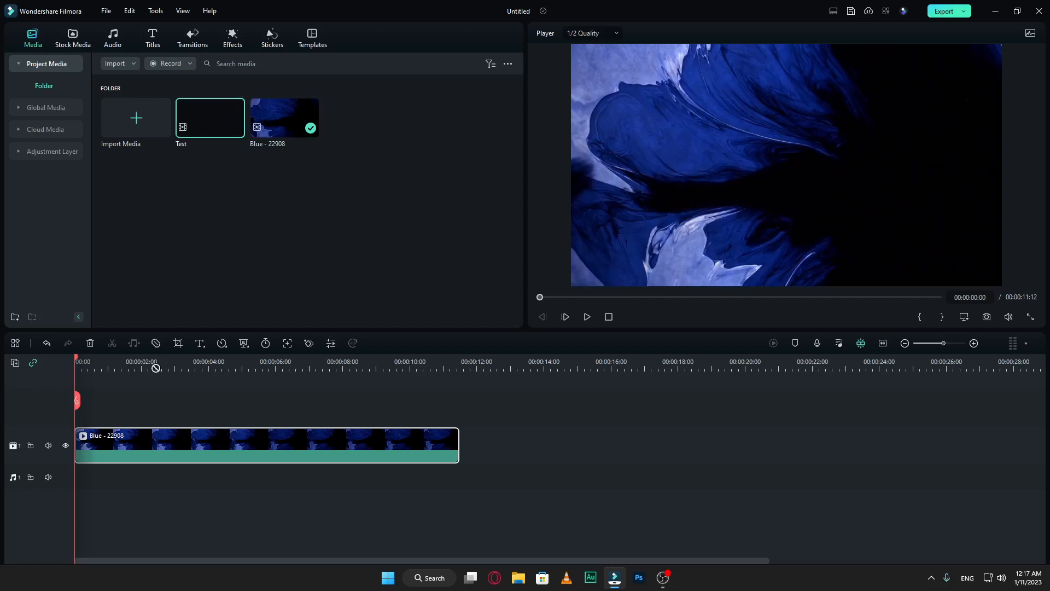
Step: Place the Test clip on track 2 above the Blue footage and play the transparent title
{"action": "left_click_drag", "start_coordinate": [210, 117], "coordinate": [157, 428]}
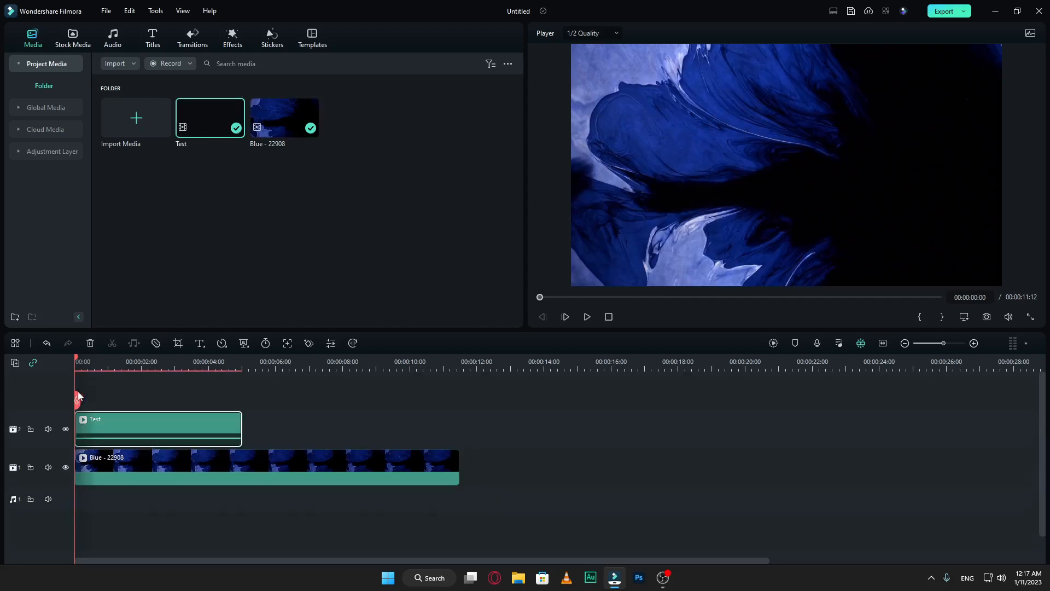
{"action": "left_click", "coordinate": [587, 318]}
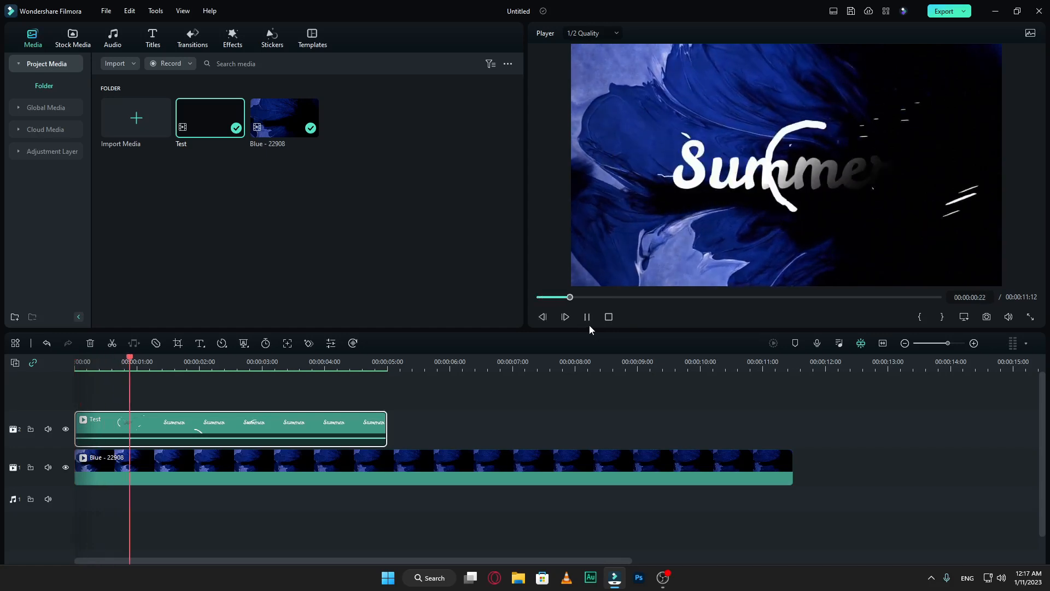